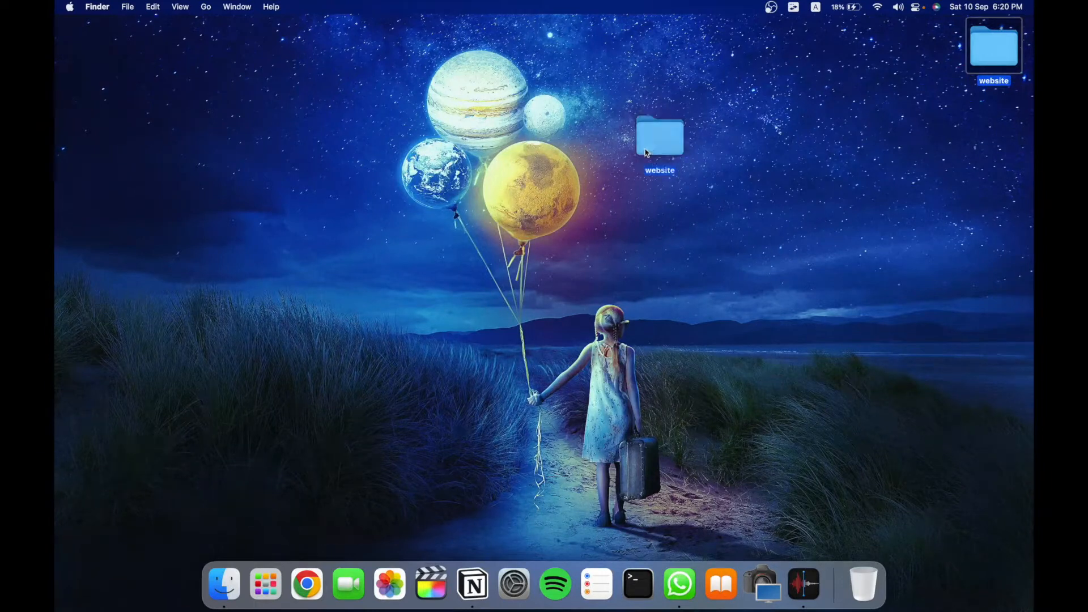
Step: Open the empty 'website' folder on the desktop in Finder
double_click(659, 136)
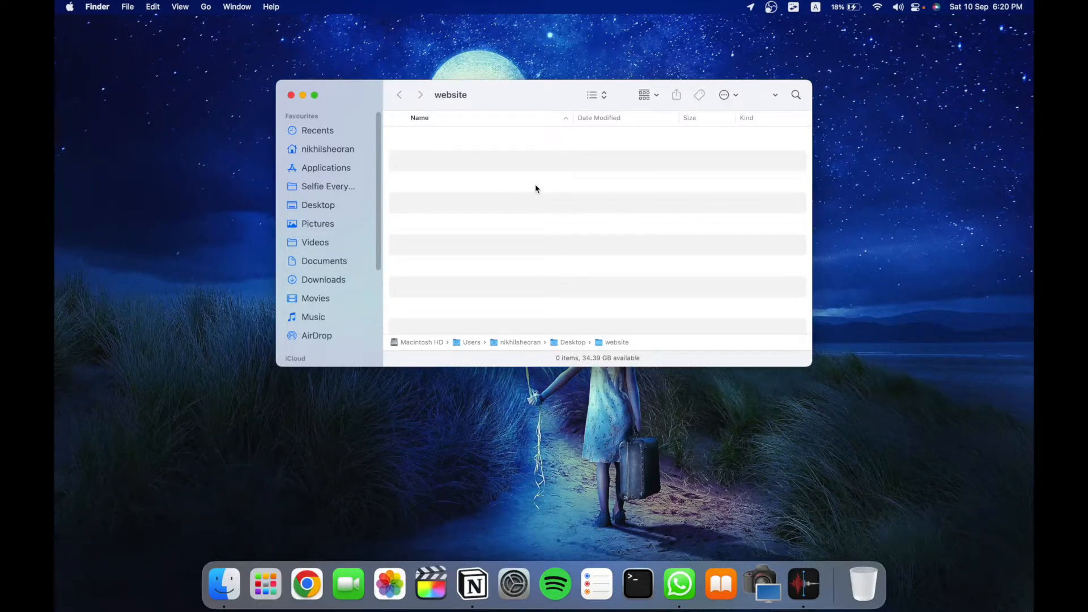
Step: Launch Google Chrome via Spotlight and search for 'free html website templates'
type("chrome")
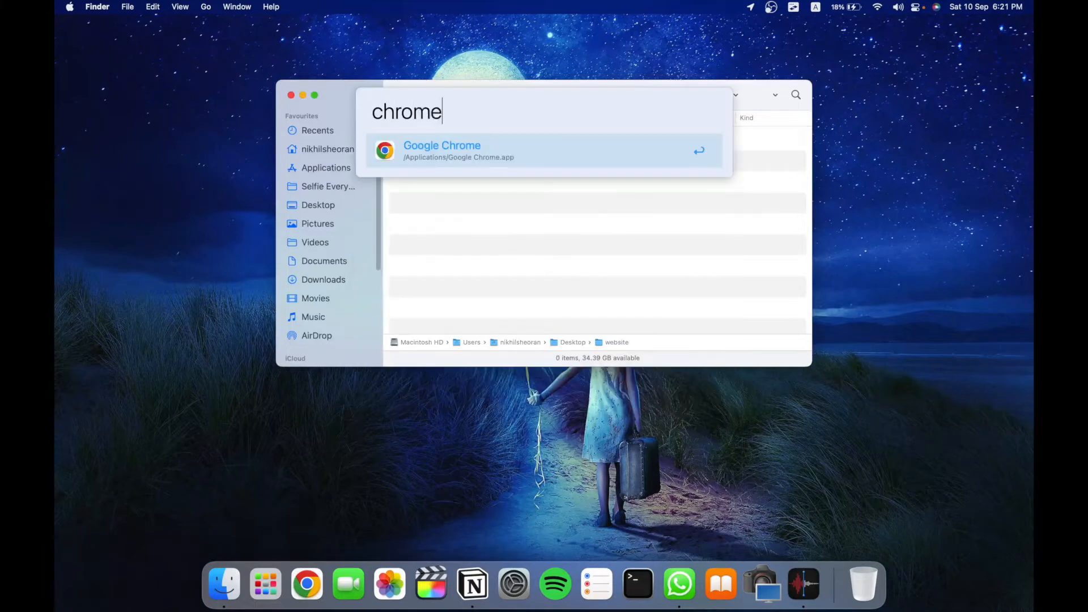
left_click(442, 151)
type("free html website")
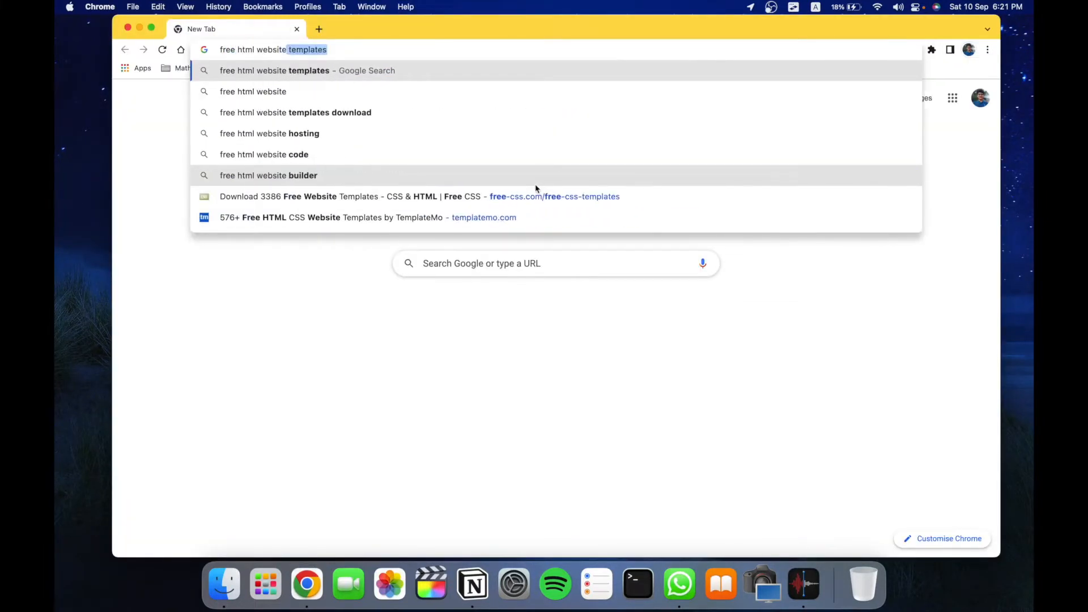
key("Enter")
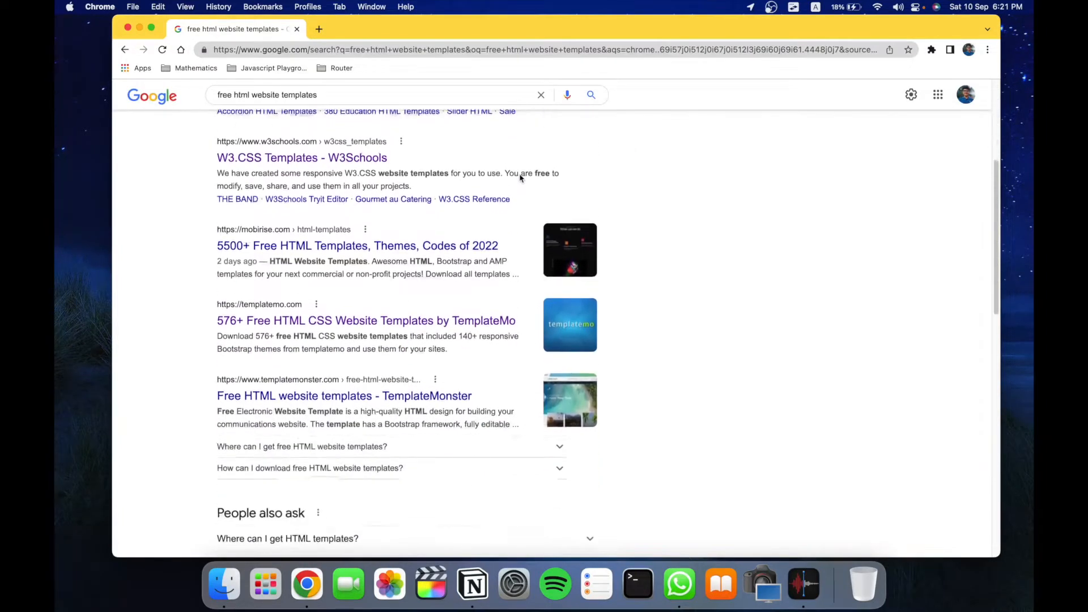
Step: Download the 578 First Portfolio template from templatemo.com
scroll("down", 3)
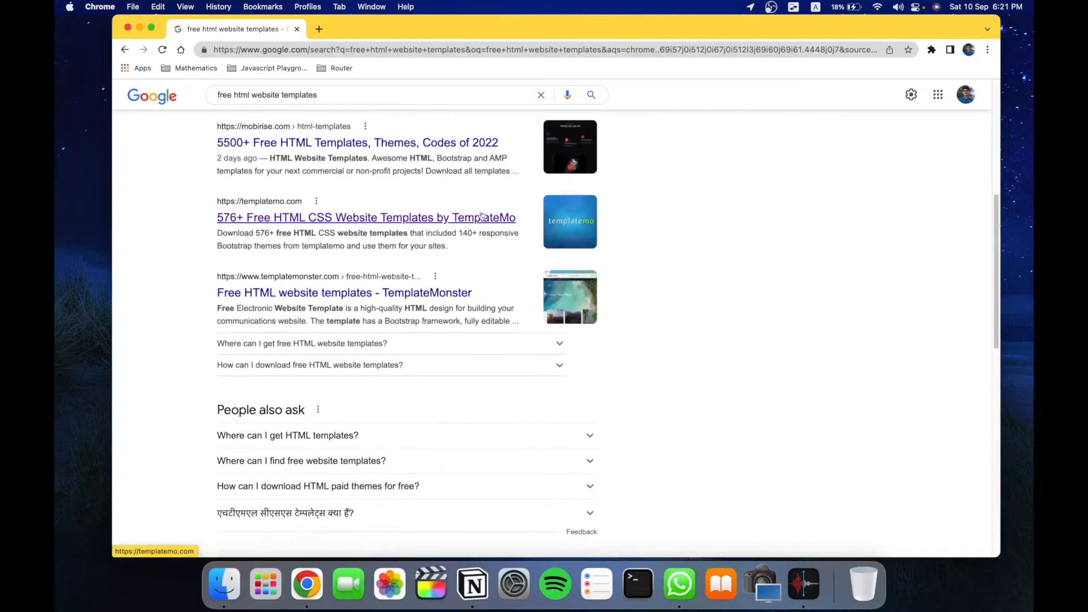
left_click(365, 217)
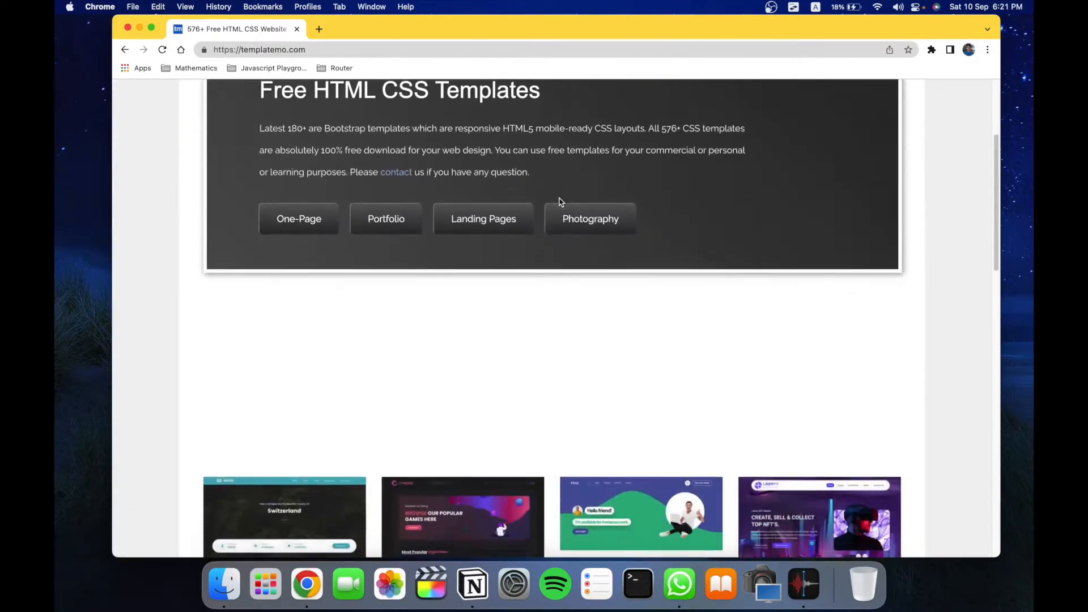
scroll("down", 3)
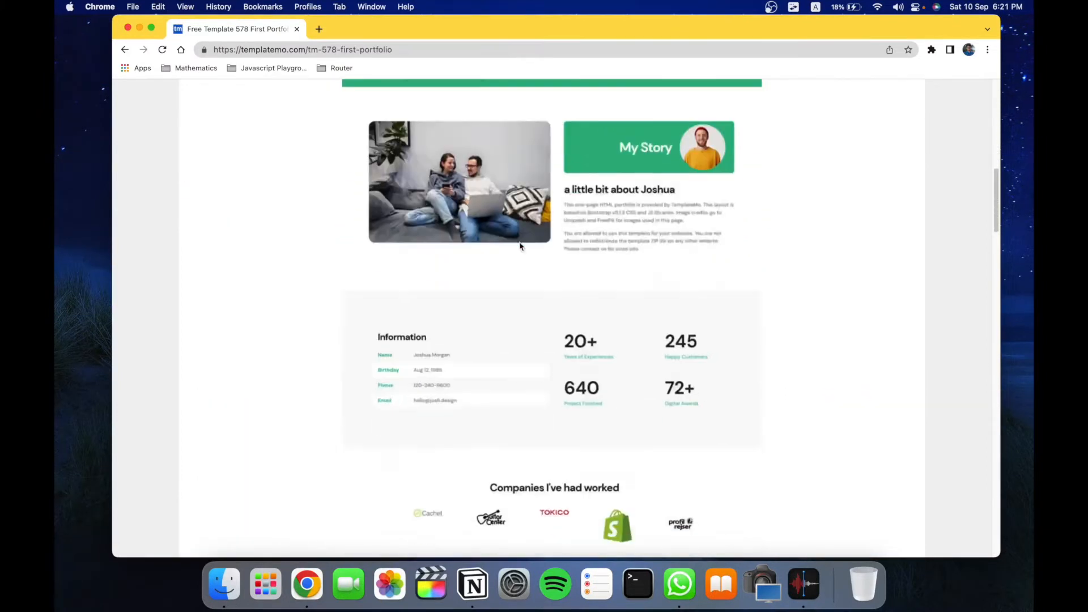
scroll("down", 3)
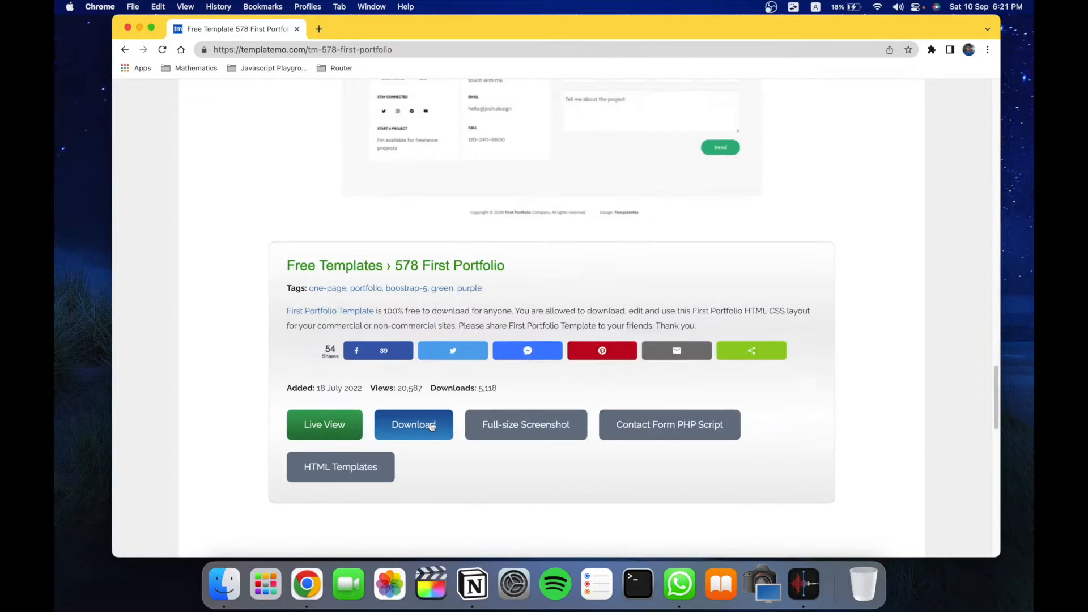
left_click(413, 425)
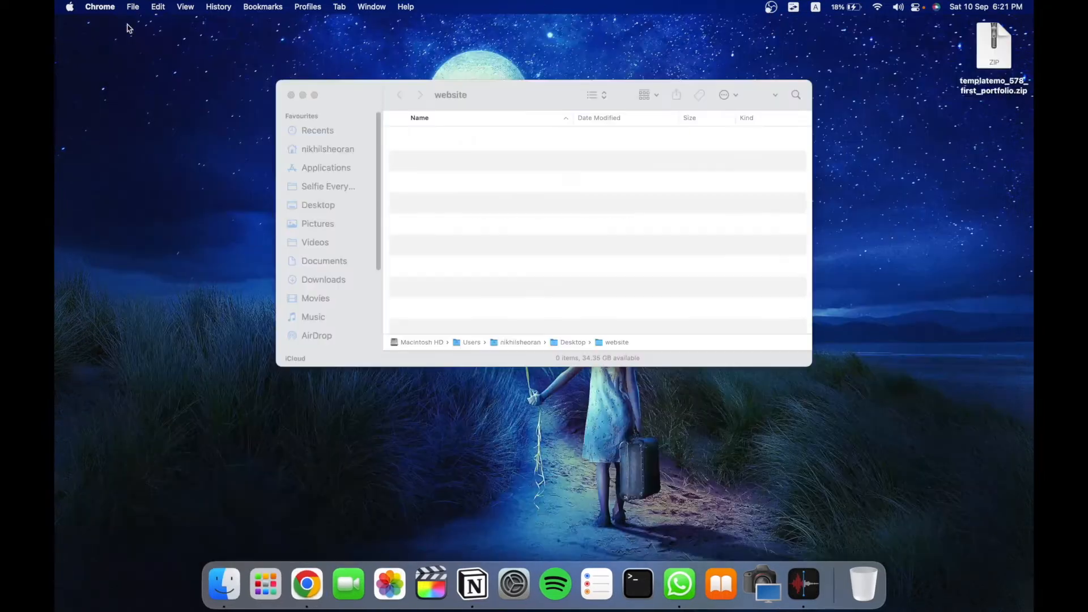
Step: Unzip the First Portfolio template zip and select all its extracted files
left_click(994, 45)
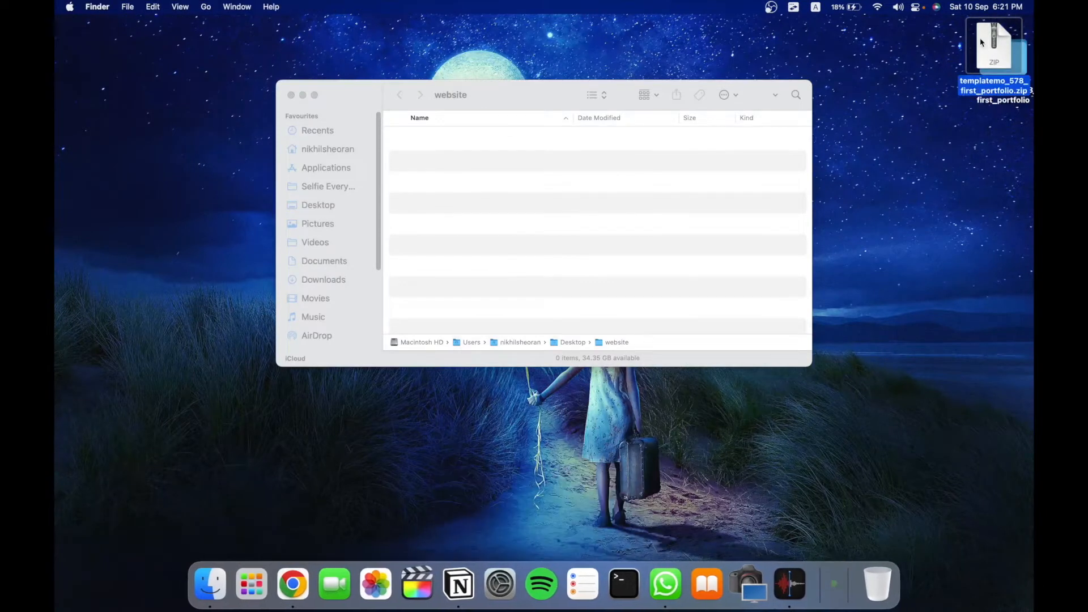
double_click(994, 41)
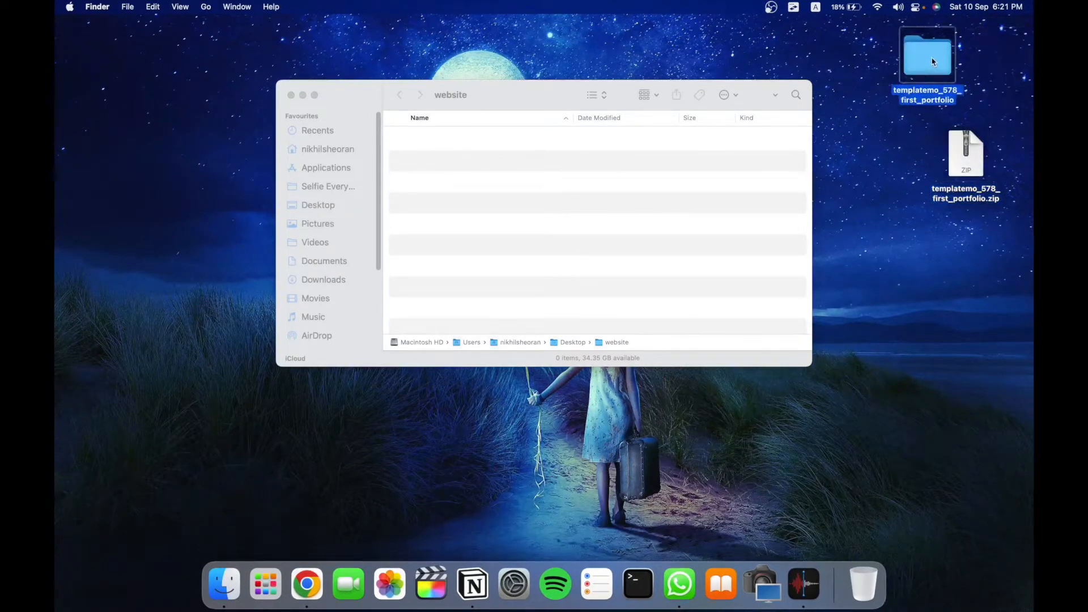
double_click(927, 55)
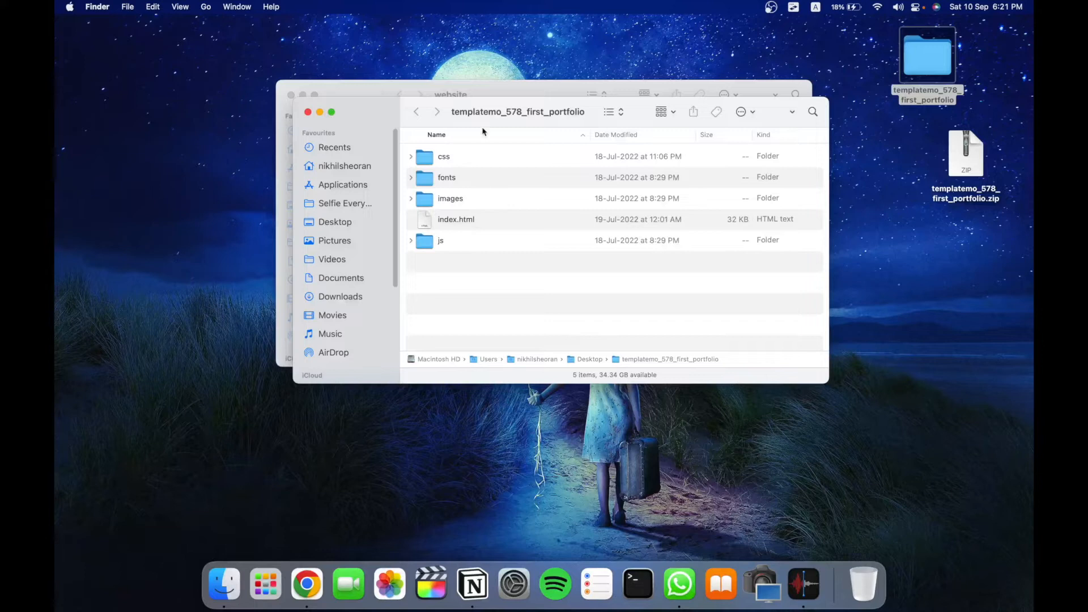
key("cmd+a")
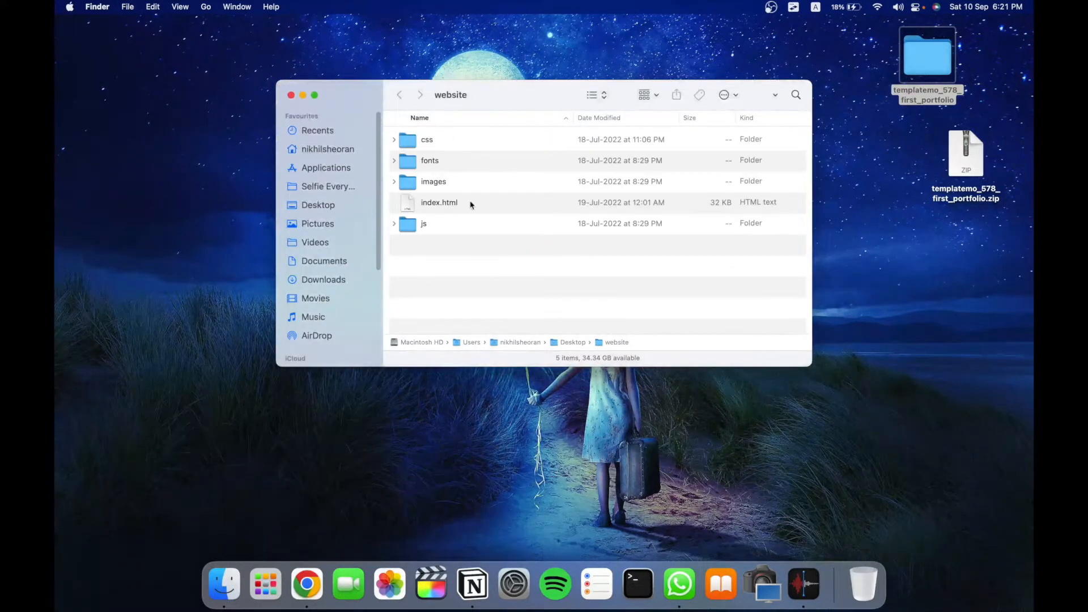
mouse_move(486, 90)
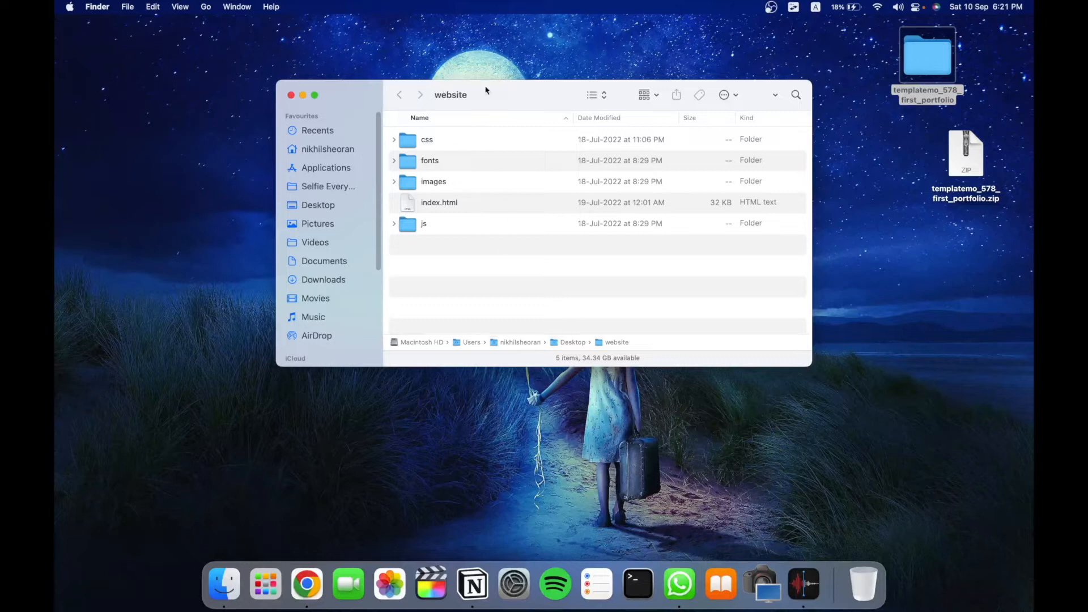
mouse_move(429, 220)
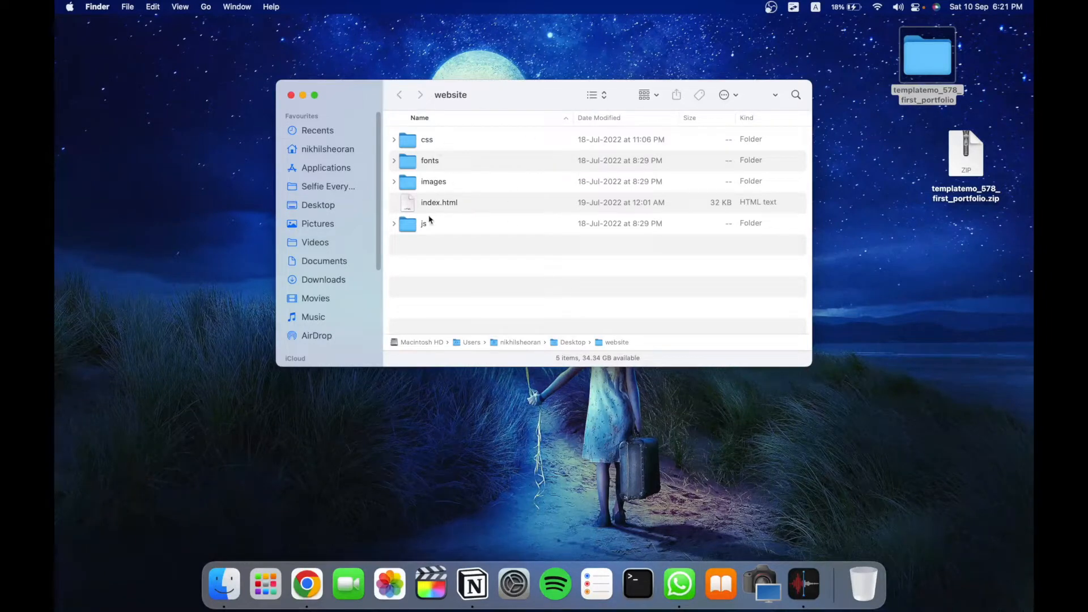
Step: Open index.html in Visual Studio Code, and browse the First Portfolio page in Chrome
right_click(439, 202)
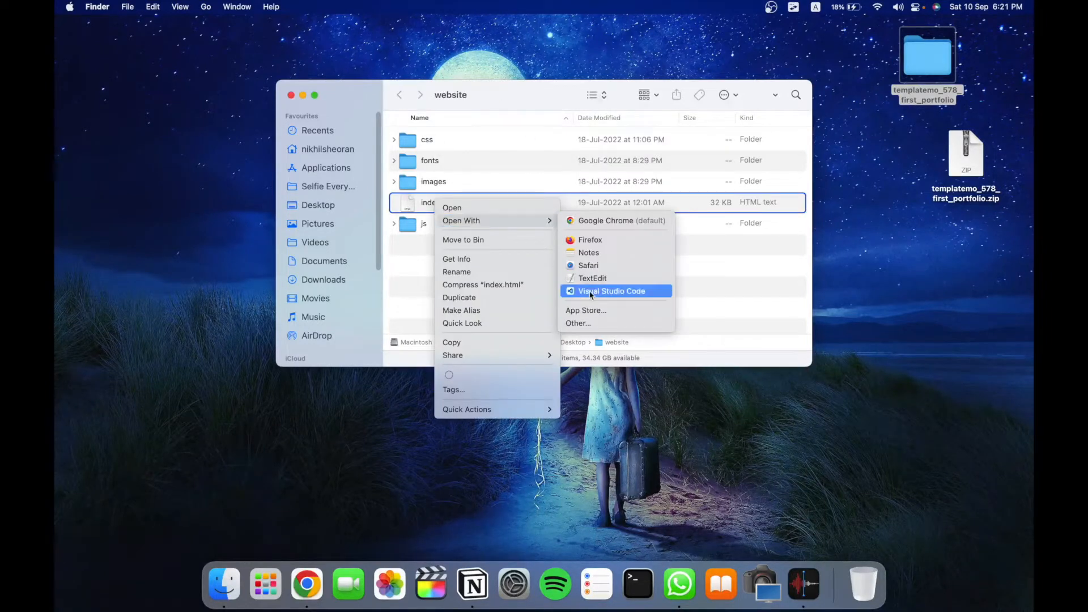
left_click(611, 291)
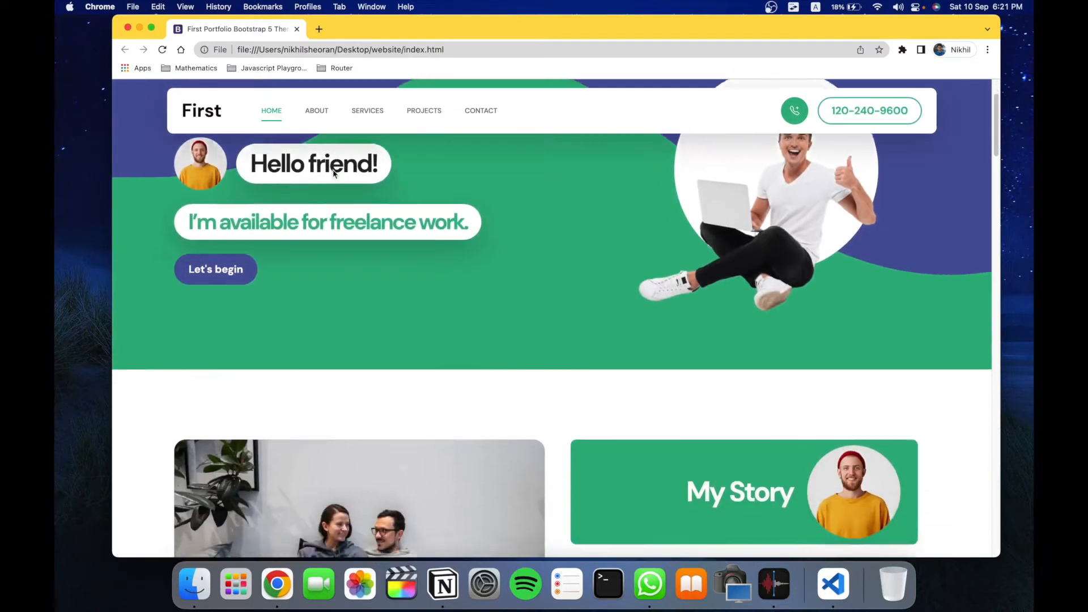
left_click(317, 110)
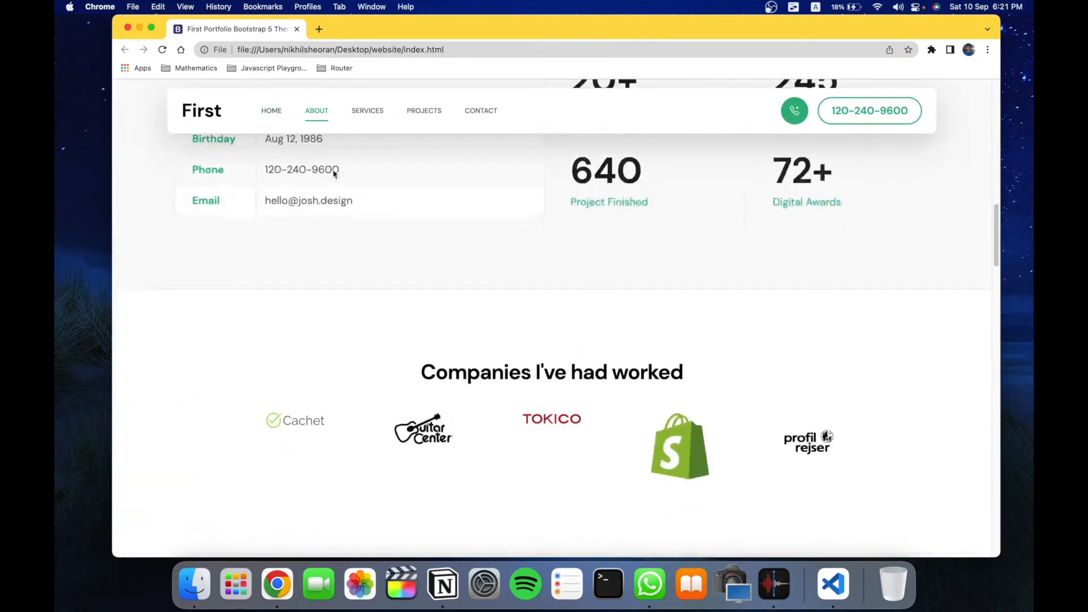
left_click(481, 111)
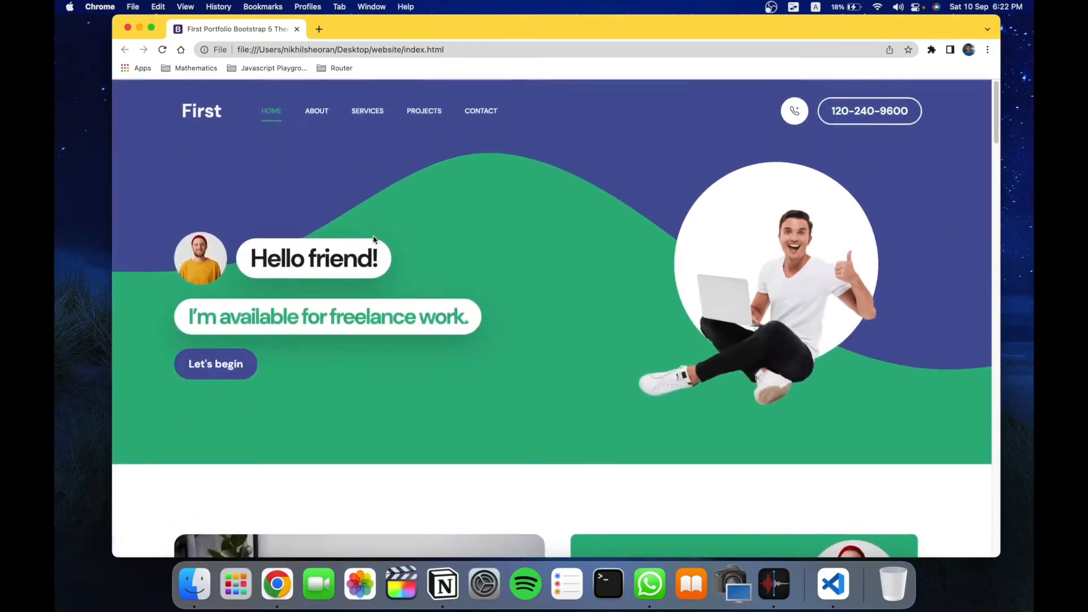
scroll("down", 3)
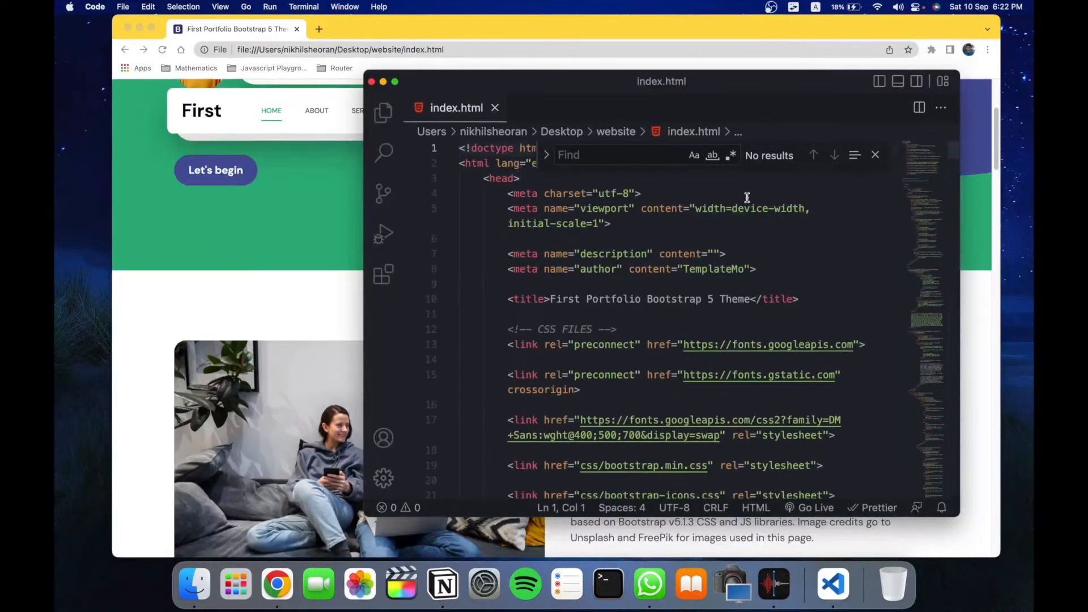
Step: Edit index.html's About section, typing the 'HEY THIS IS MY...' message over the credits
type("Josh")
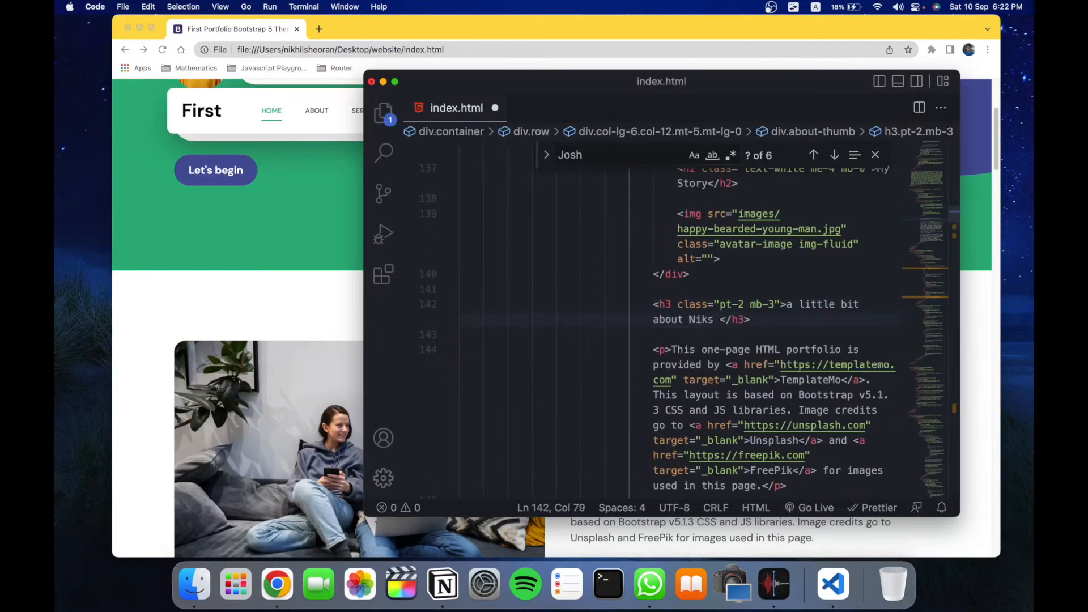
left_click(834, 155)
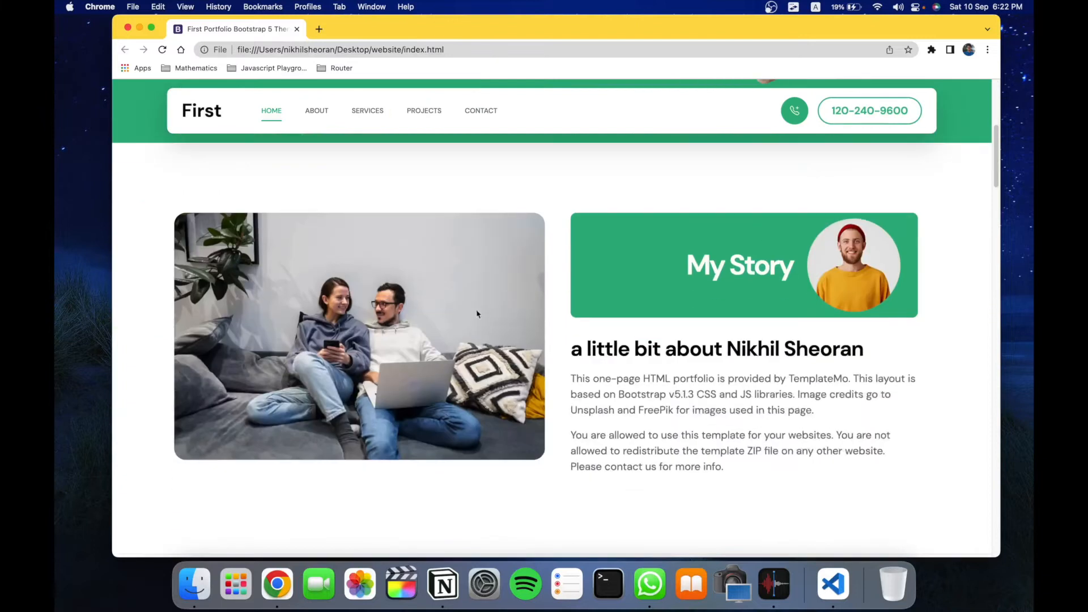
left_click(317, 111)
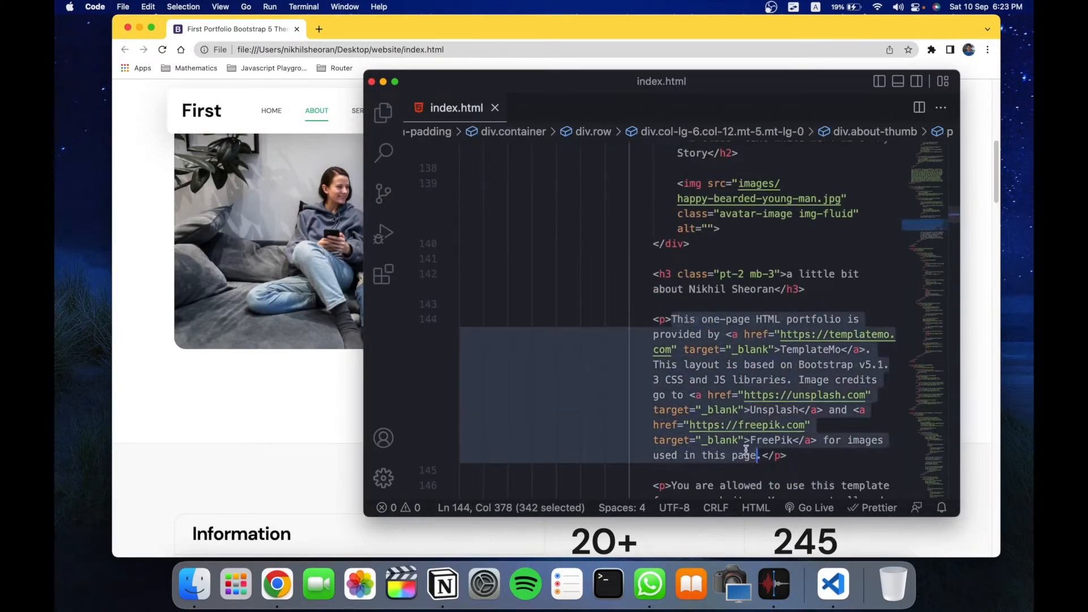
type("HEY THIS IS MY")
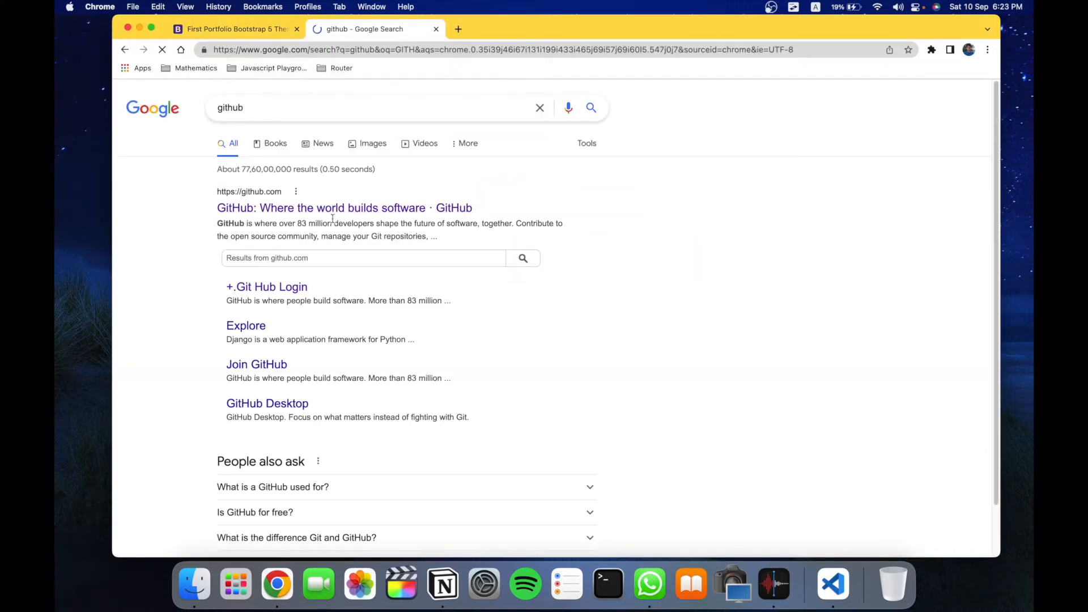
Step: Create public repository nikhilsheoran06.github.io on github.com, initialised with a README
left_click(321, 207)
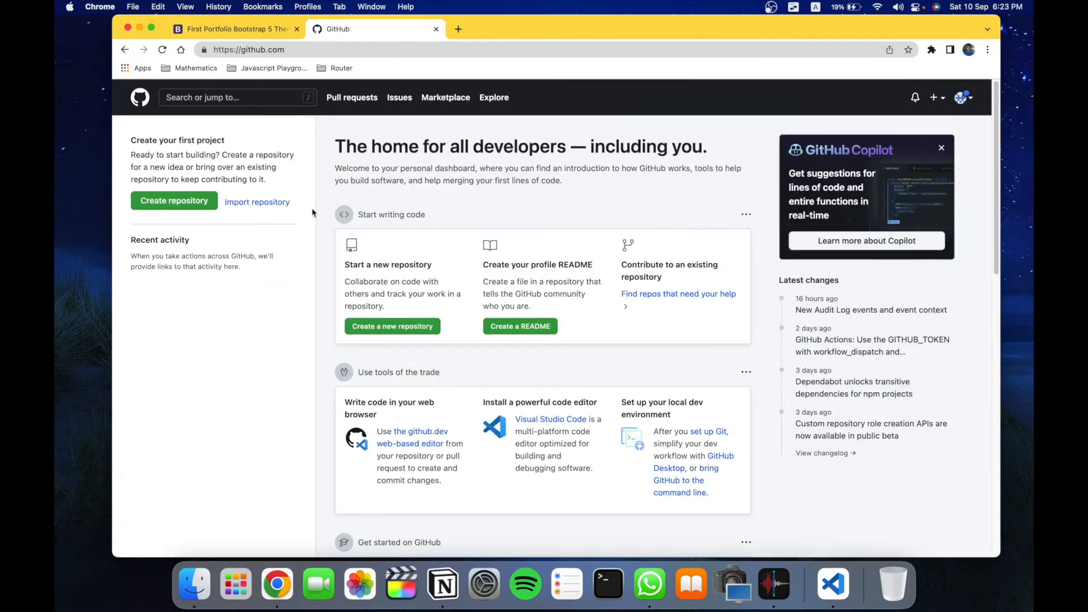
left_click(942, 148)
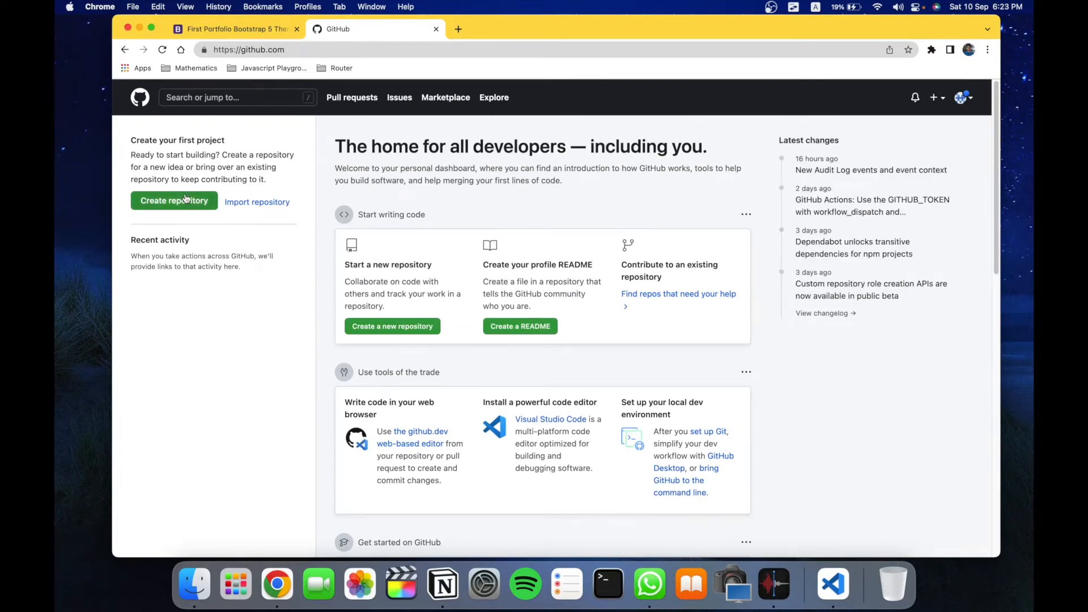
left_click(174, 201)
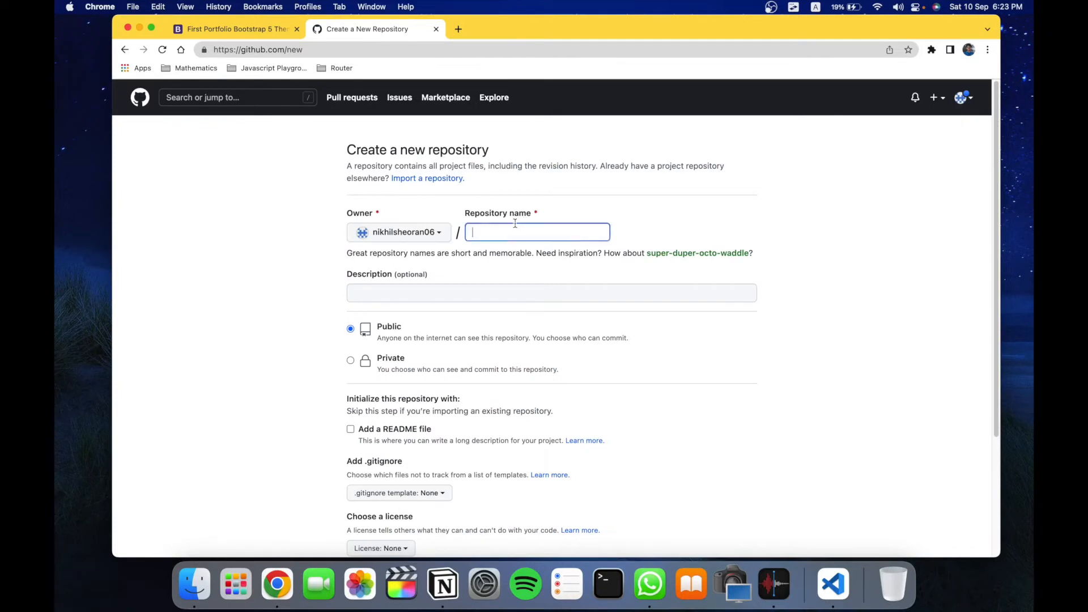
type("nikhilsheoran06.github.io")
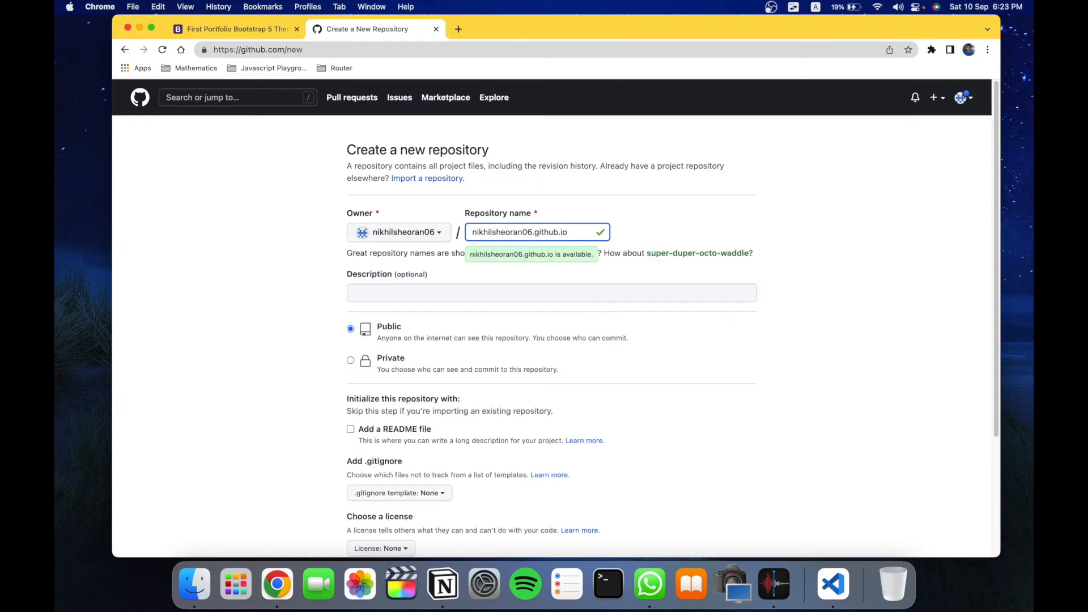
left_click(350, 311)
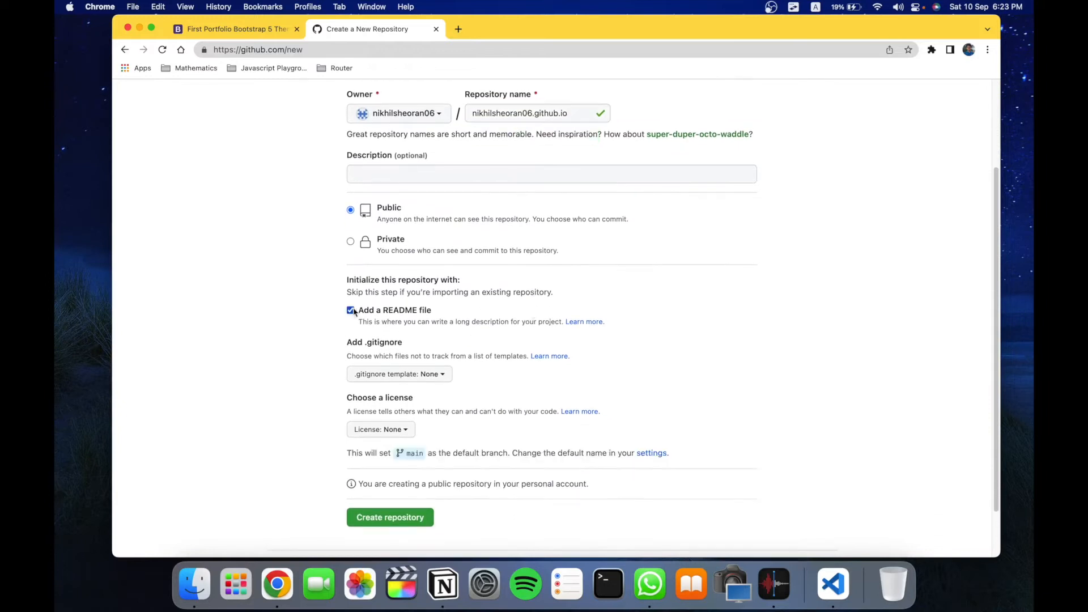
left_click(389, 517)
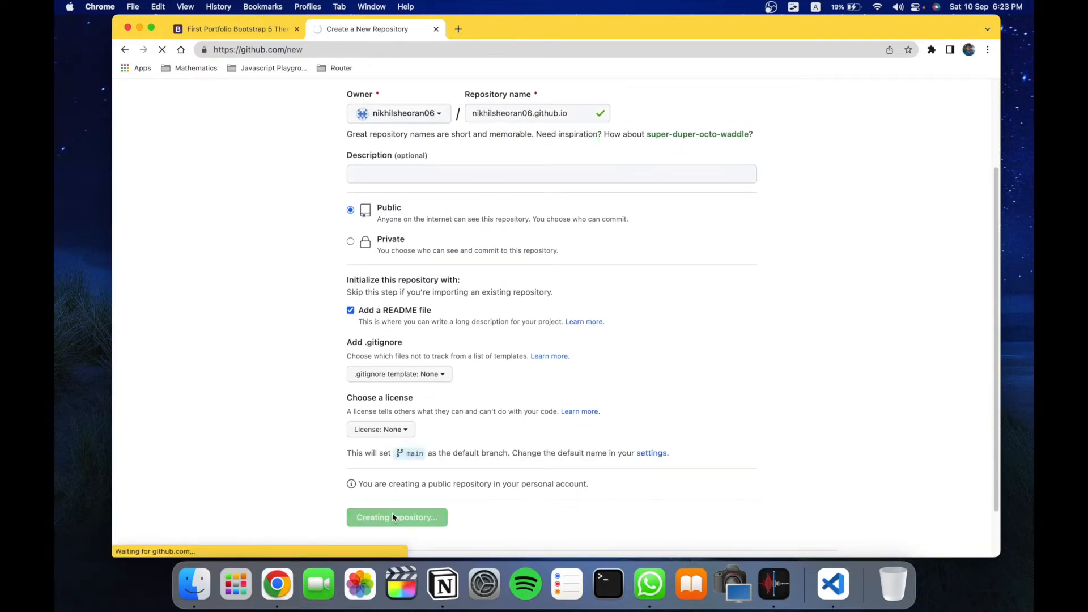
left_click(396, 517)
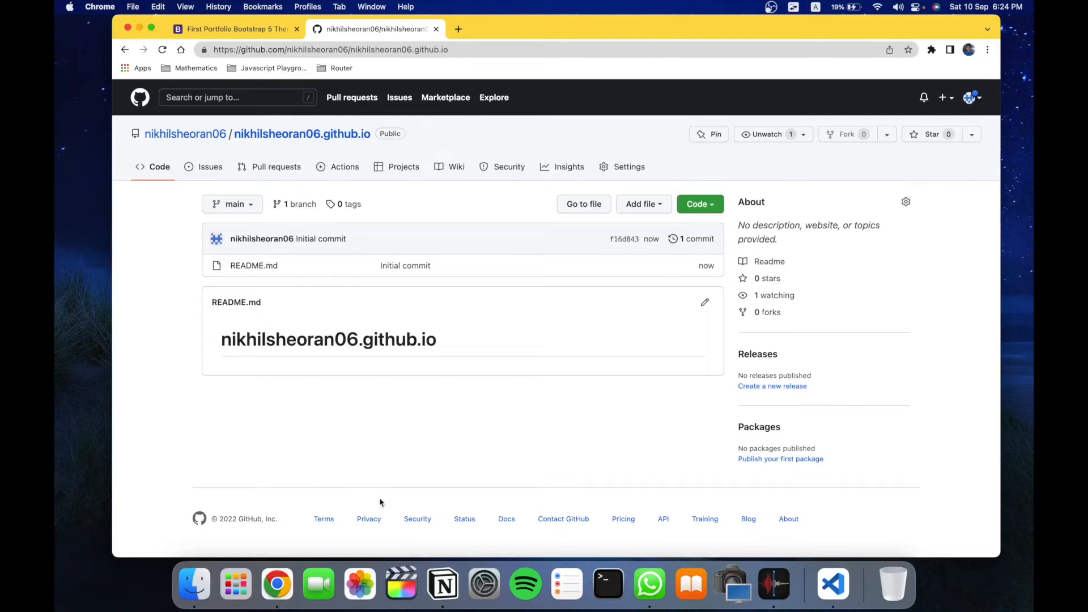
mouse_move(524, 409)
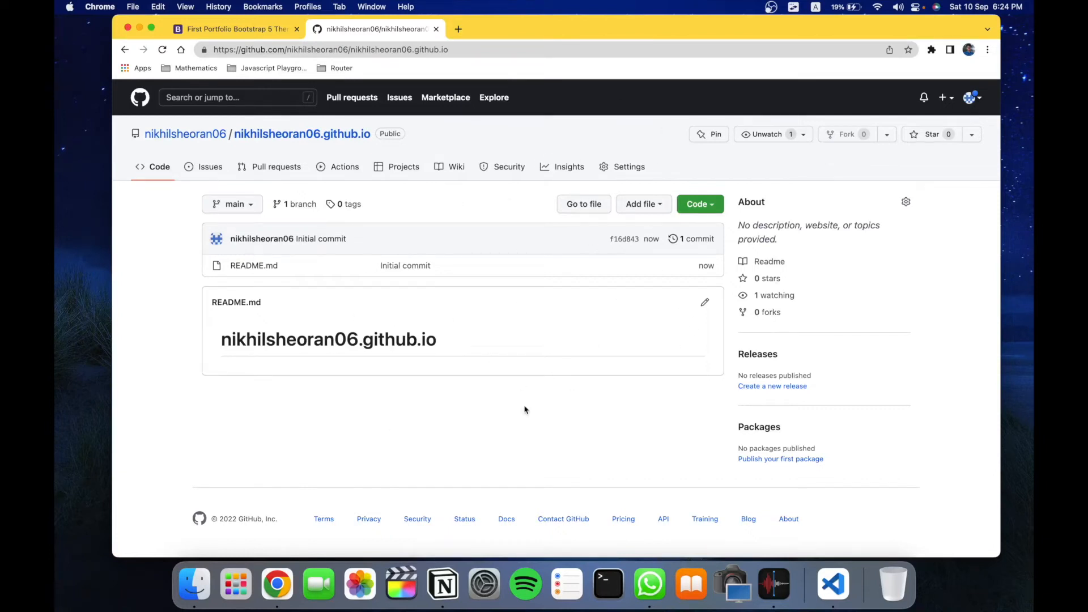
mouse_move(511, 276)
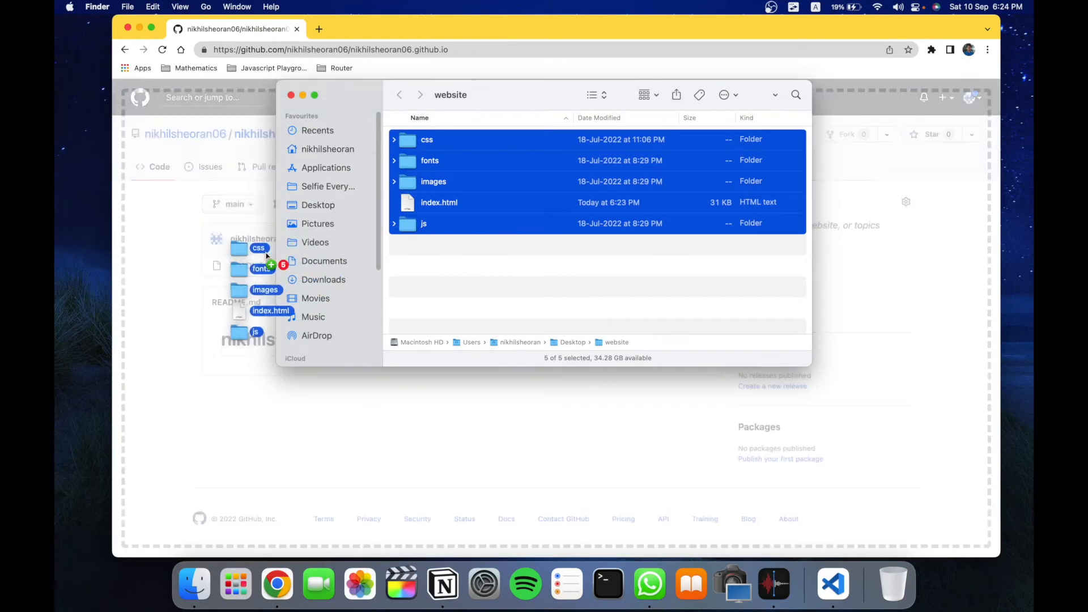
Step: Upload the css, fonts, images, js folders and index.html, and commit them to main
left_click_drag(597, 180, 551, 301)
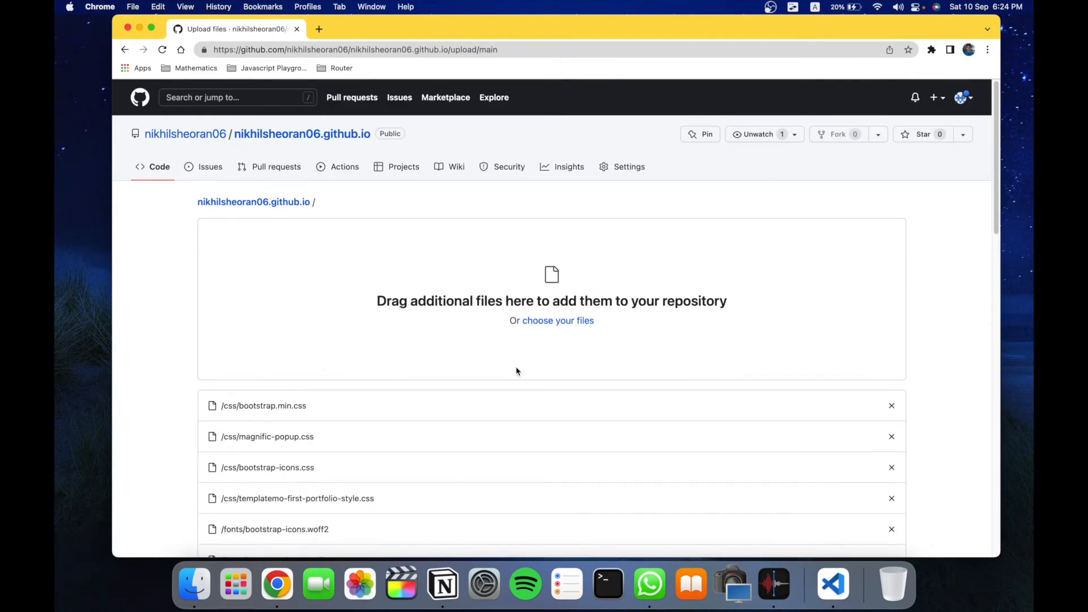
scroll("down", 3)
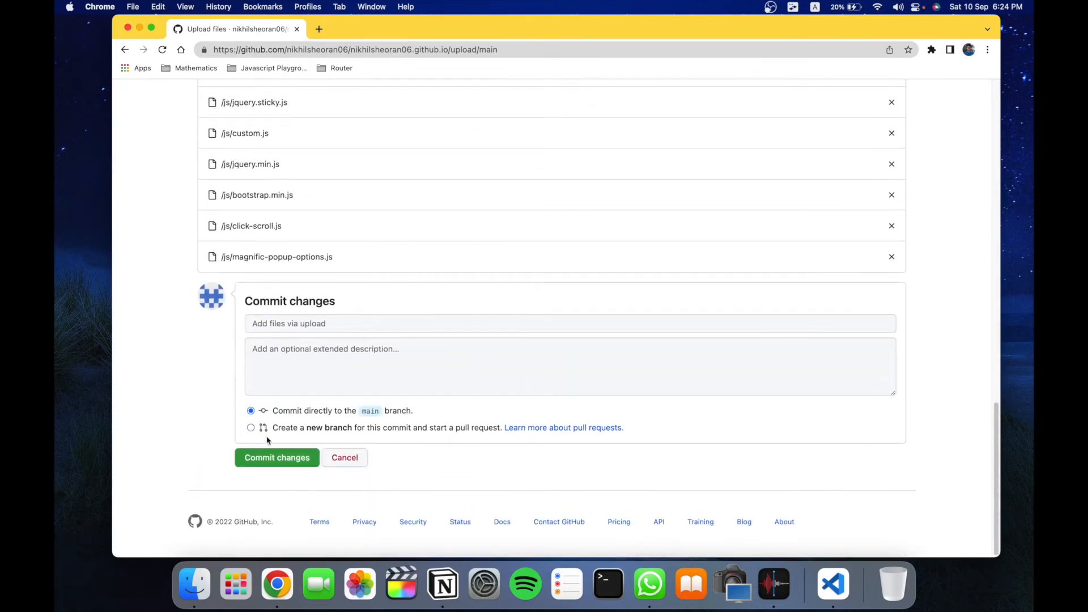
left_click(276, 457)
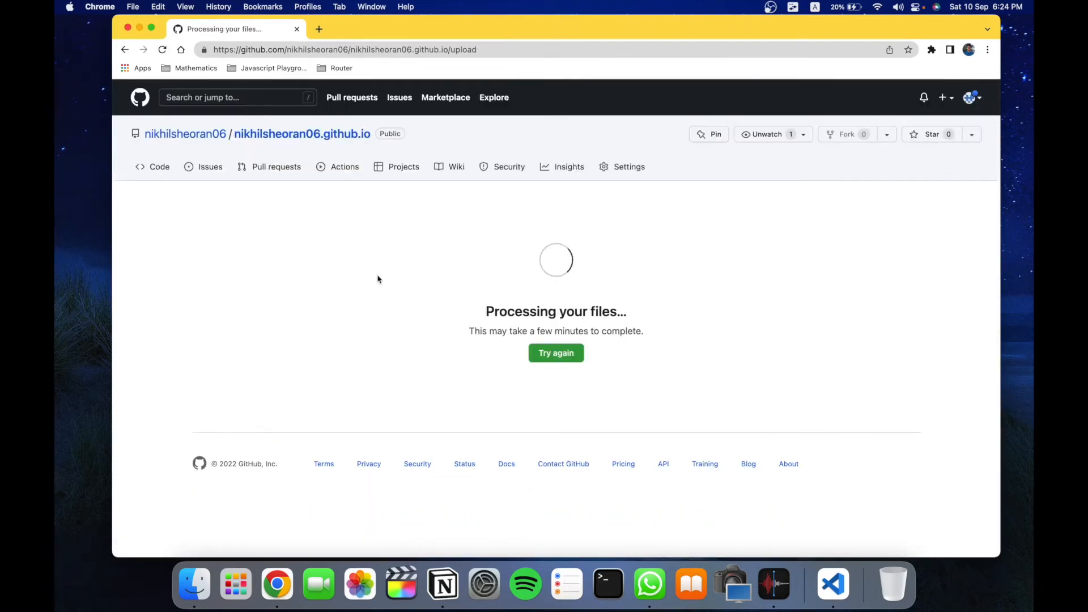
mouse_move(511, 223)
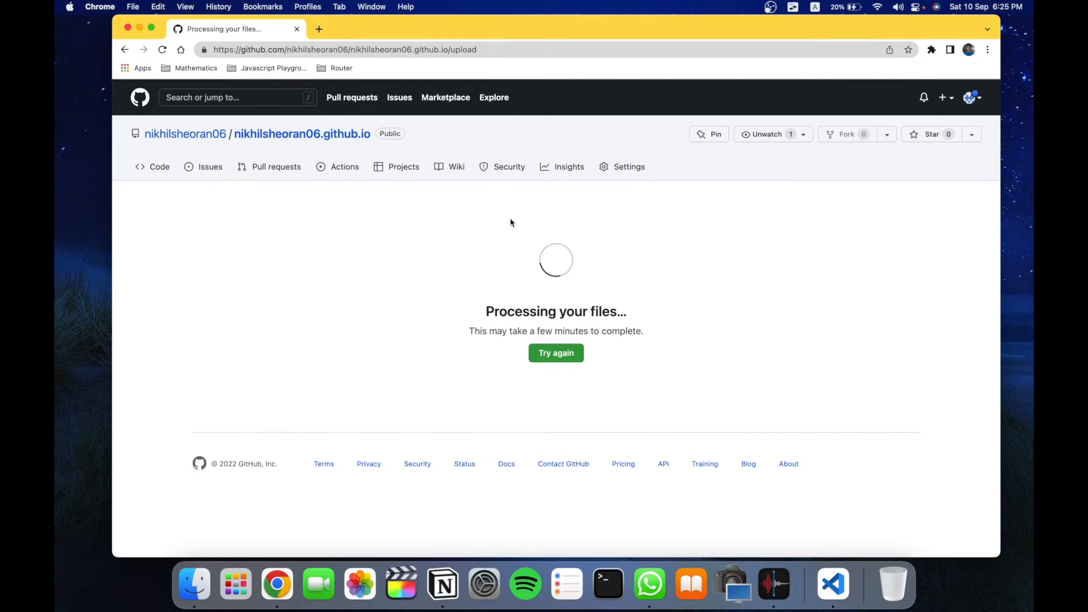
left_click(555, 352)
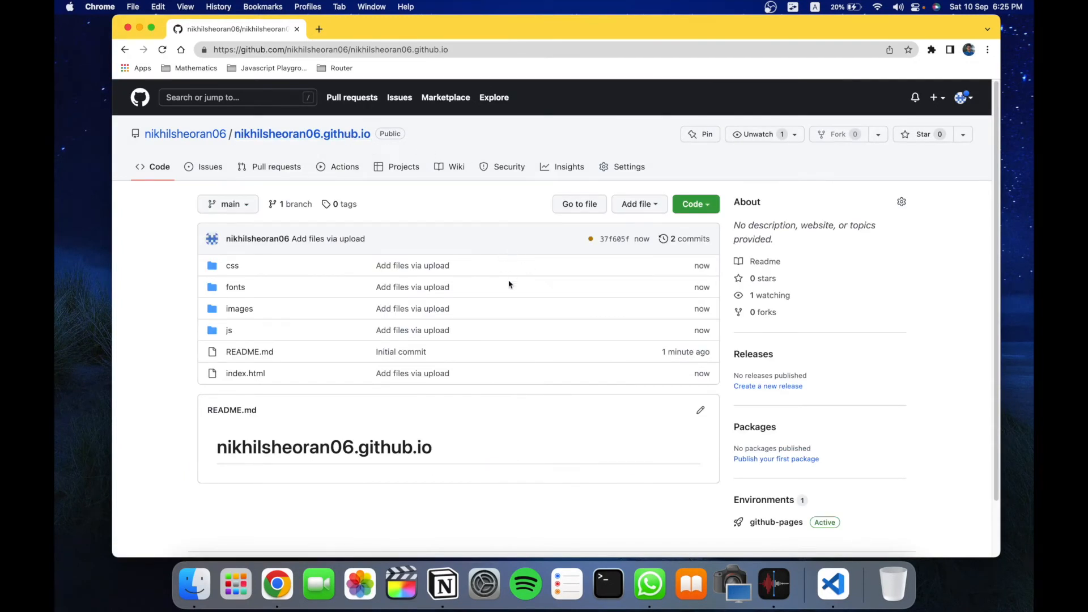
mouse_move(590, 245)
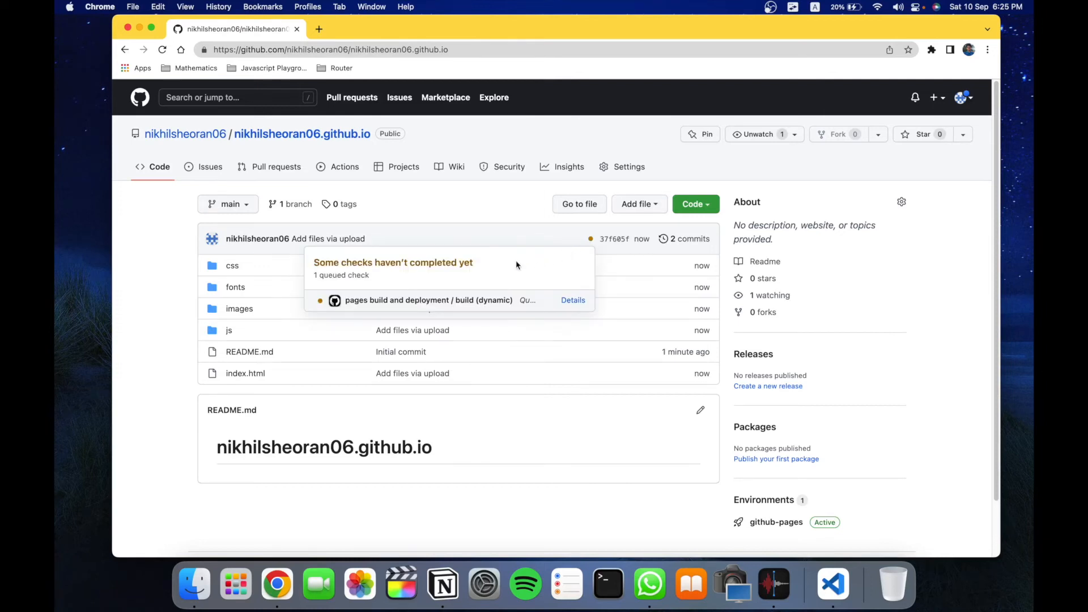
mouse_move(417, 254)
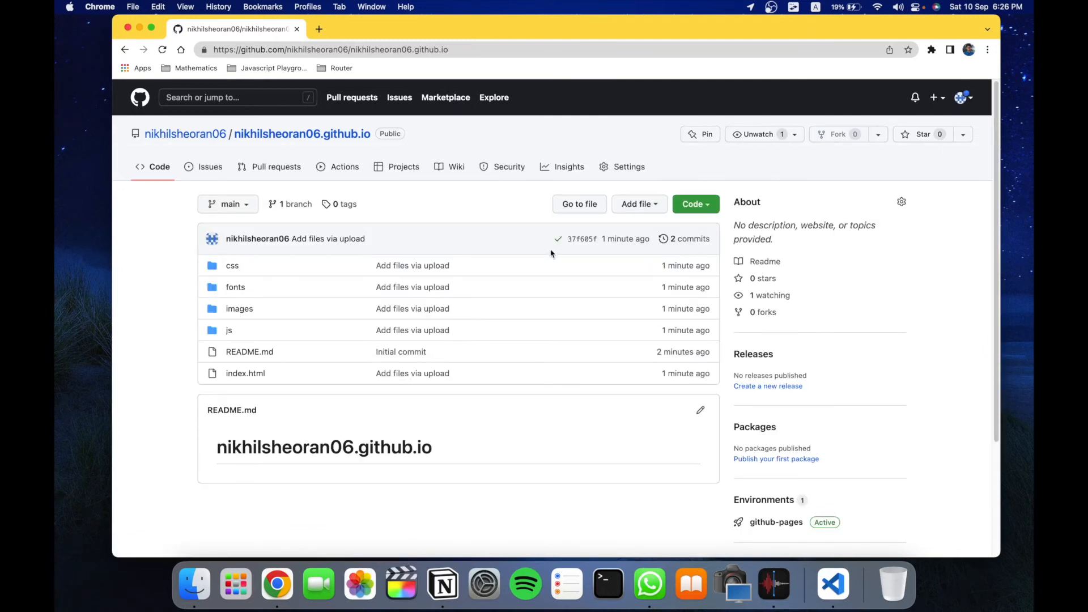
left_click(319, 28)
type("https://nikhilsheoran06.github.io")
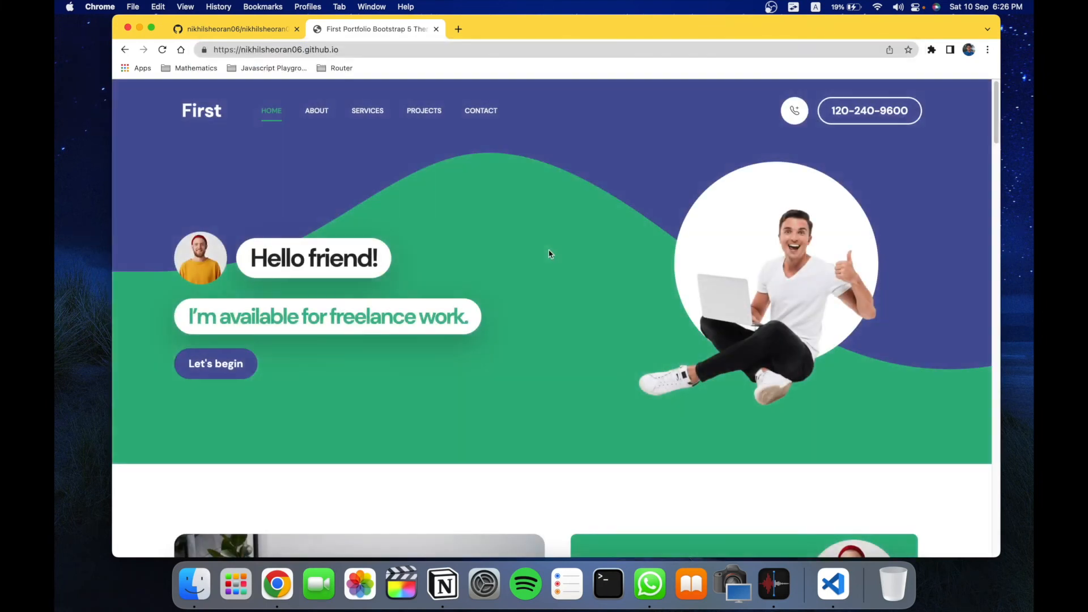
Step: Scroll the live nikhilsheoran06.github.io site to the About section with 'a little bit about Nikhil Sheoran'
scroll("down", 3)
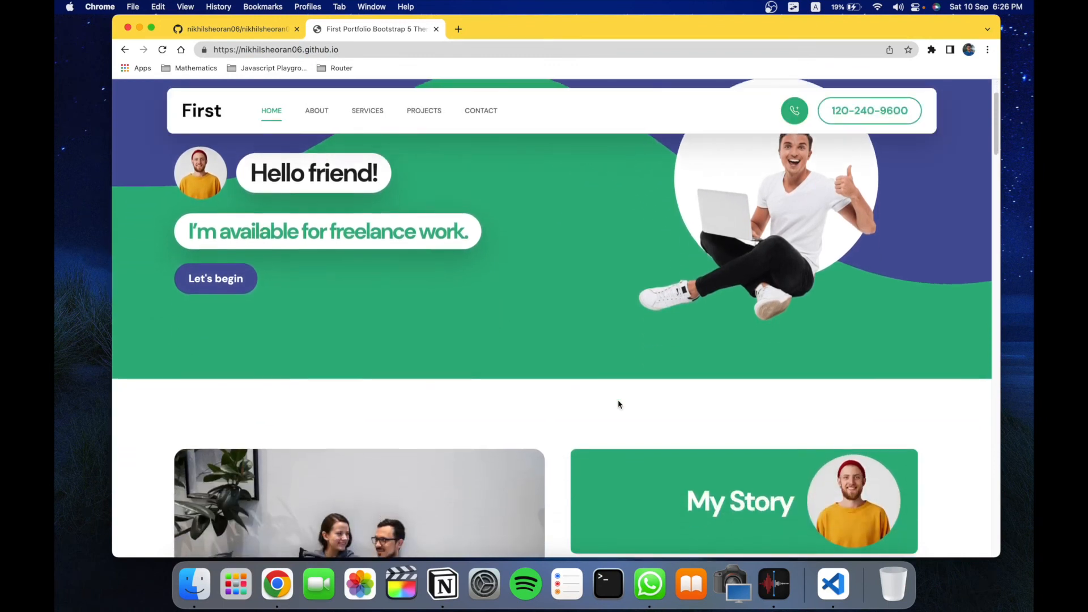
scroll("down", 3)
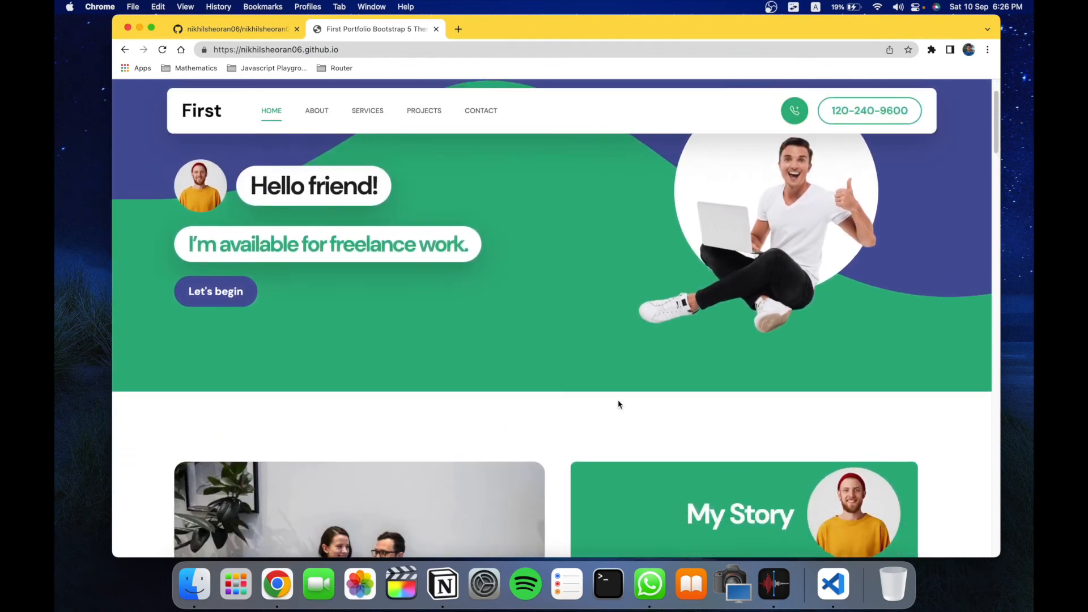
left_click(316, 111)
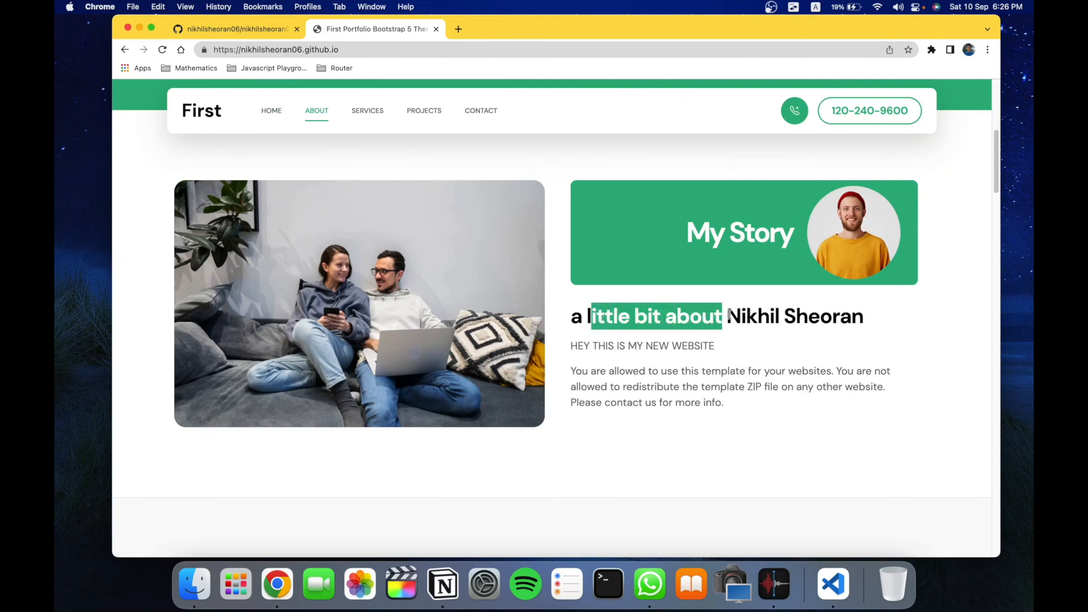
scroll("down", 3)
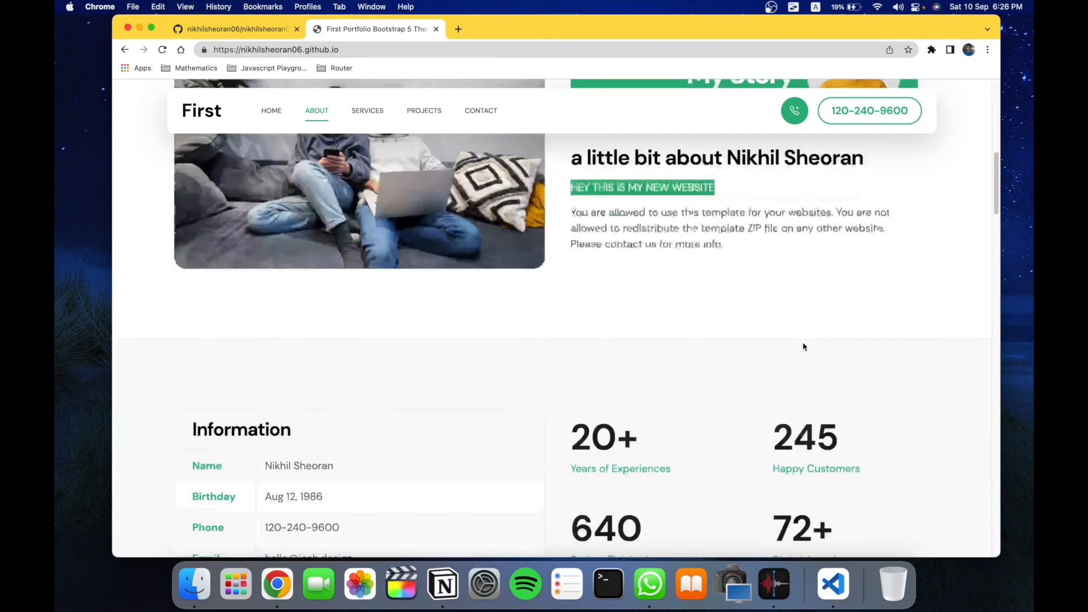